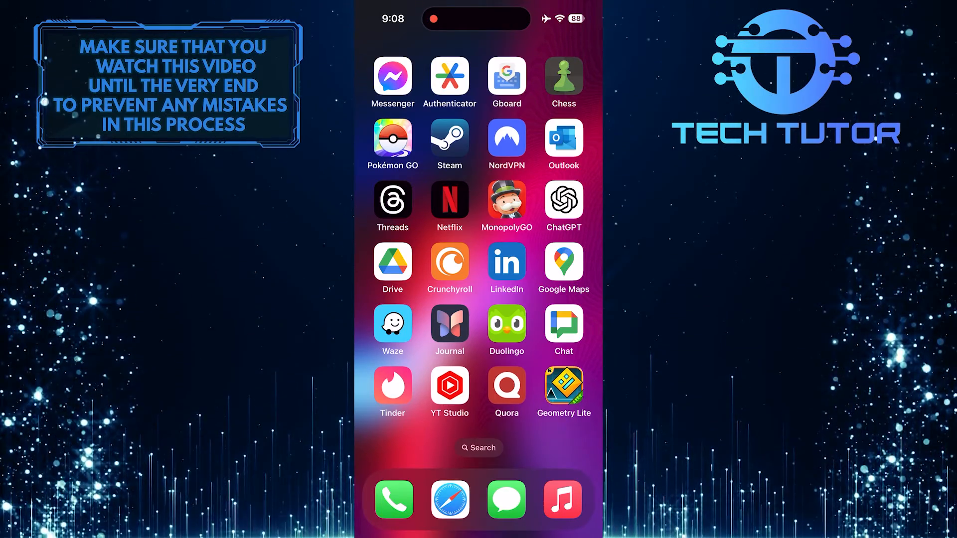
# Launch Messenger and reveal the side menu with Chats, Marketplace, Message requests and Archive
pyautogui.click(393, 75)
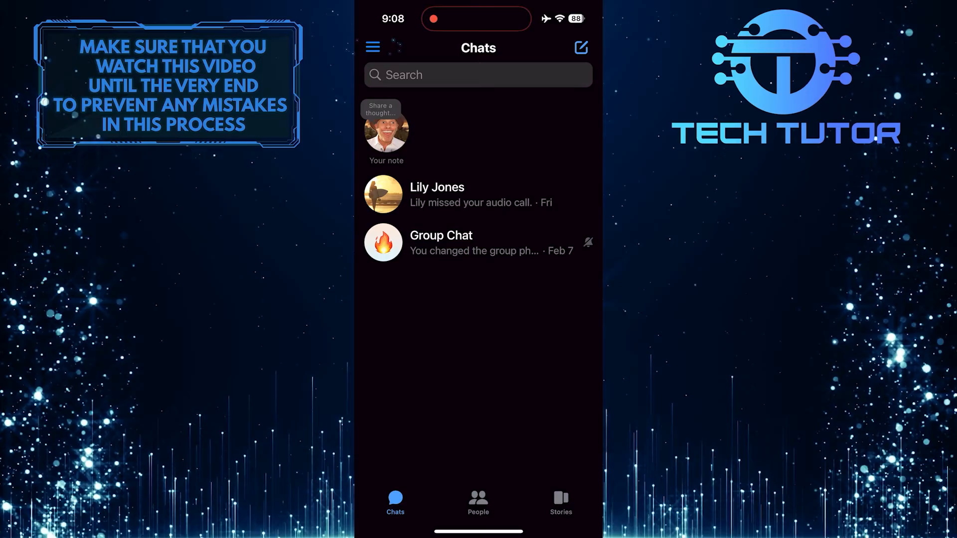
pyautogui.click(372, 46)
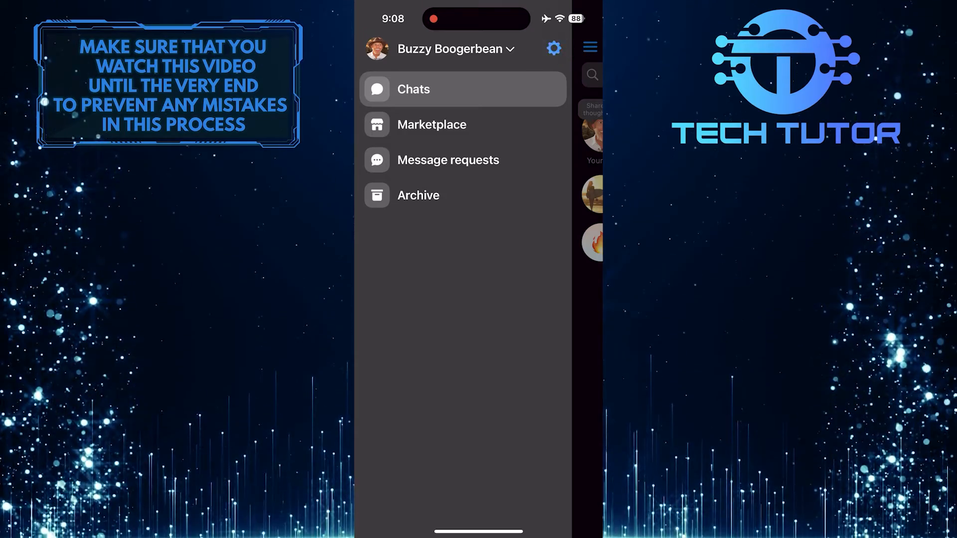
# Navigate from Settings through Privacy & safety into End-to-end encrypted chats' Message storage
pyautogui.click(553, 47)
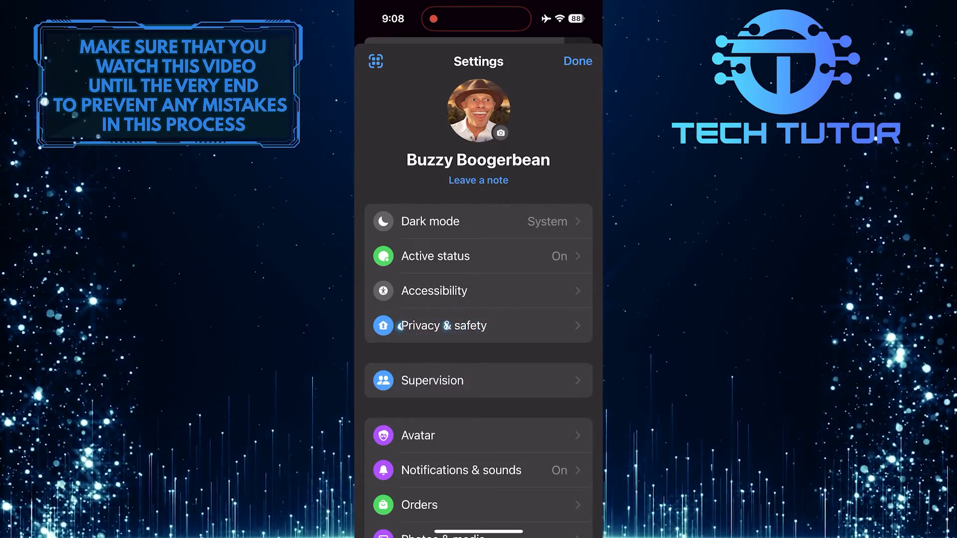
pyautogui.click(442, 325)
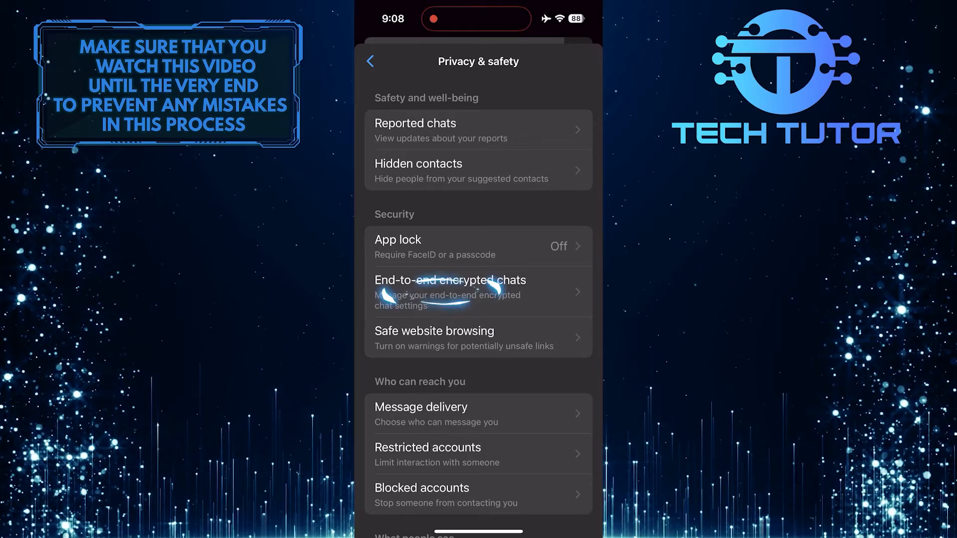
pyautogui.click(450, 292)
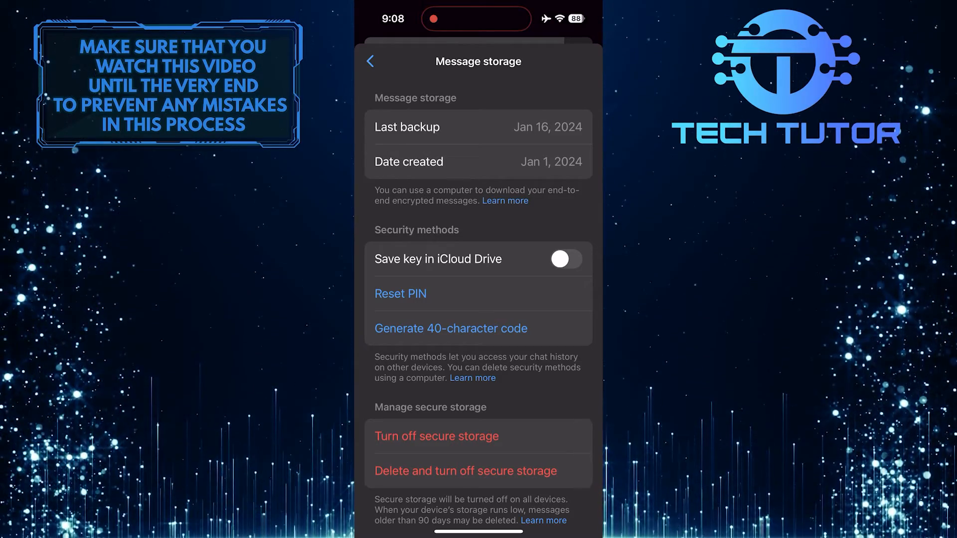
pyautogui.scroll(3)
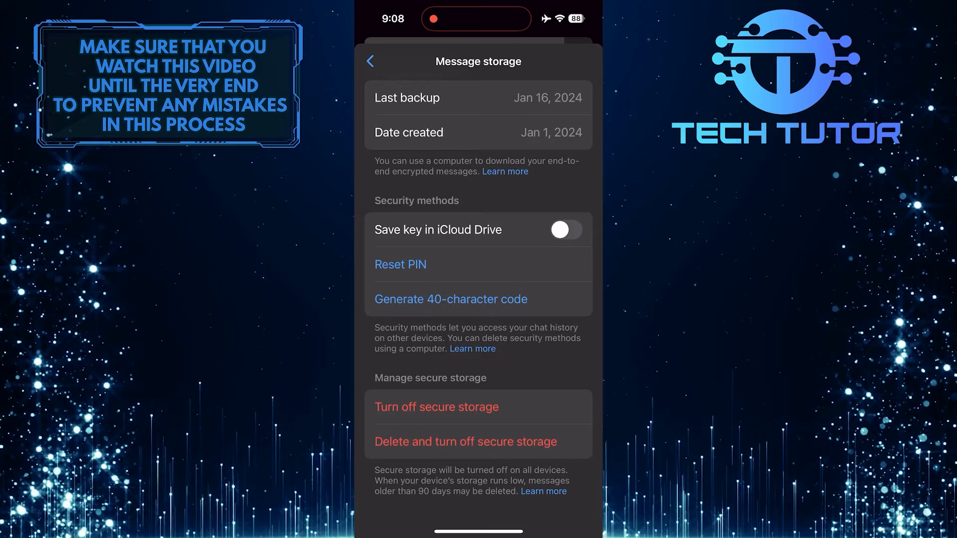
pyautogui.click(436, 407)
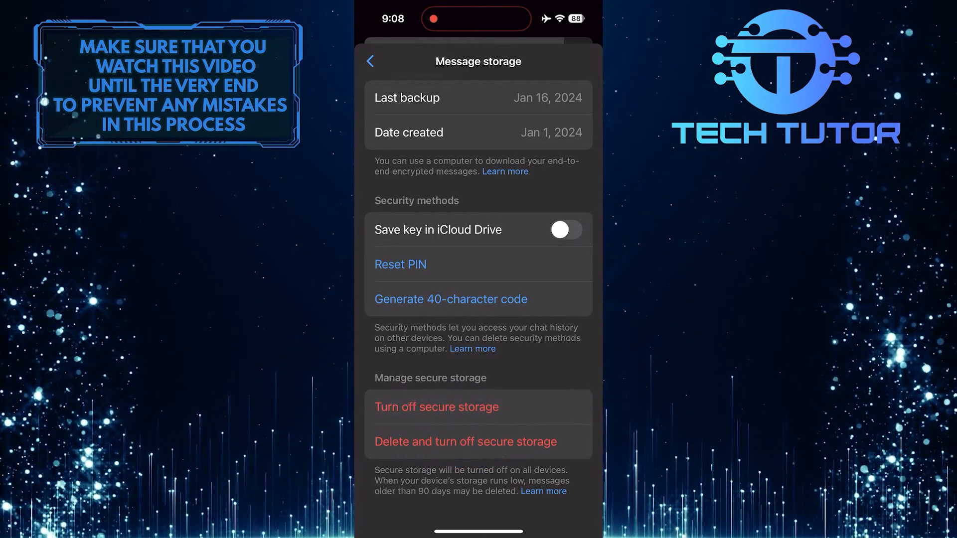
# Turn off secure storage and confirm, showing the 'Secure storage off' notice
pyautogui.click(435, 407)
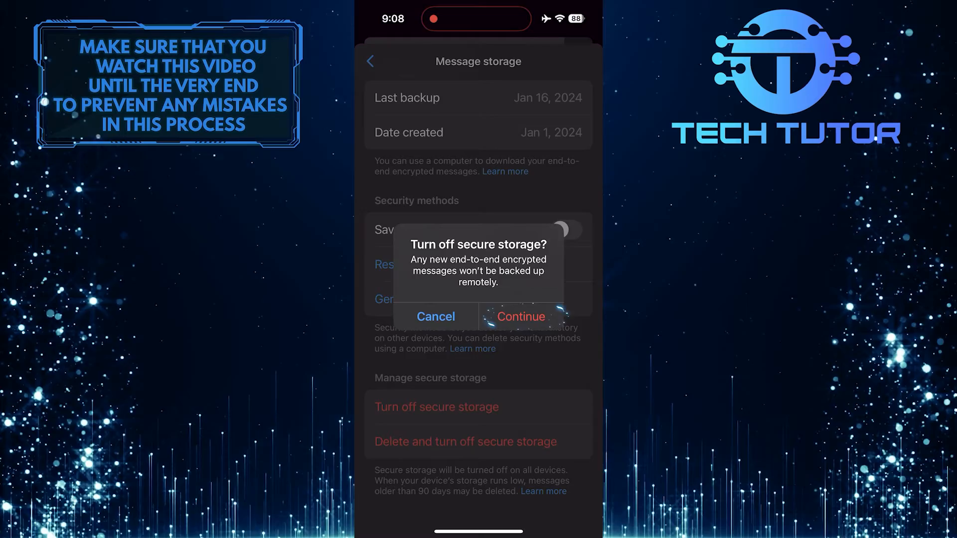
pyautogui.click(521, 317)
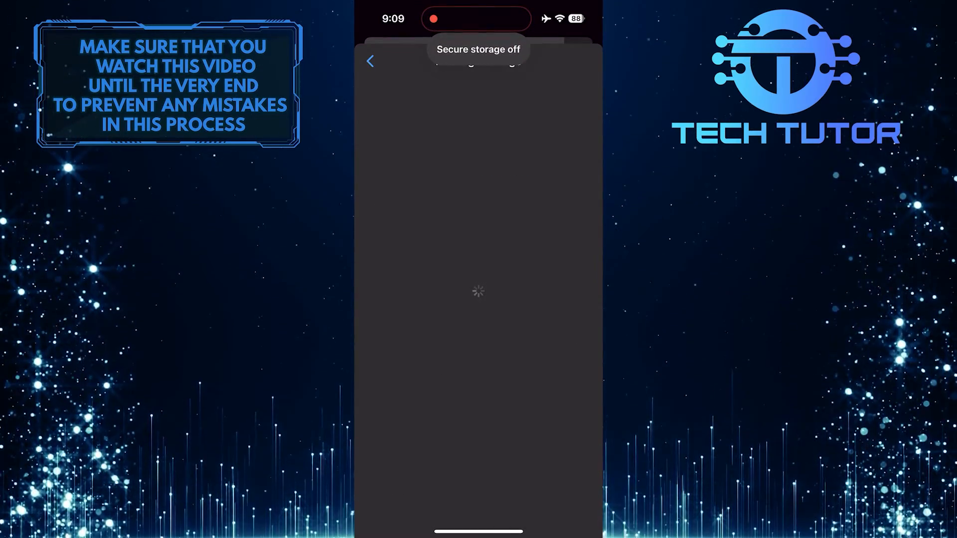